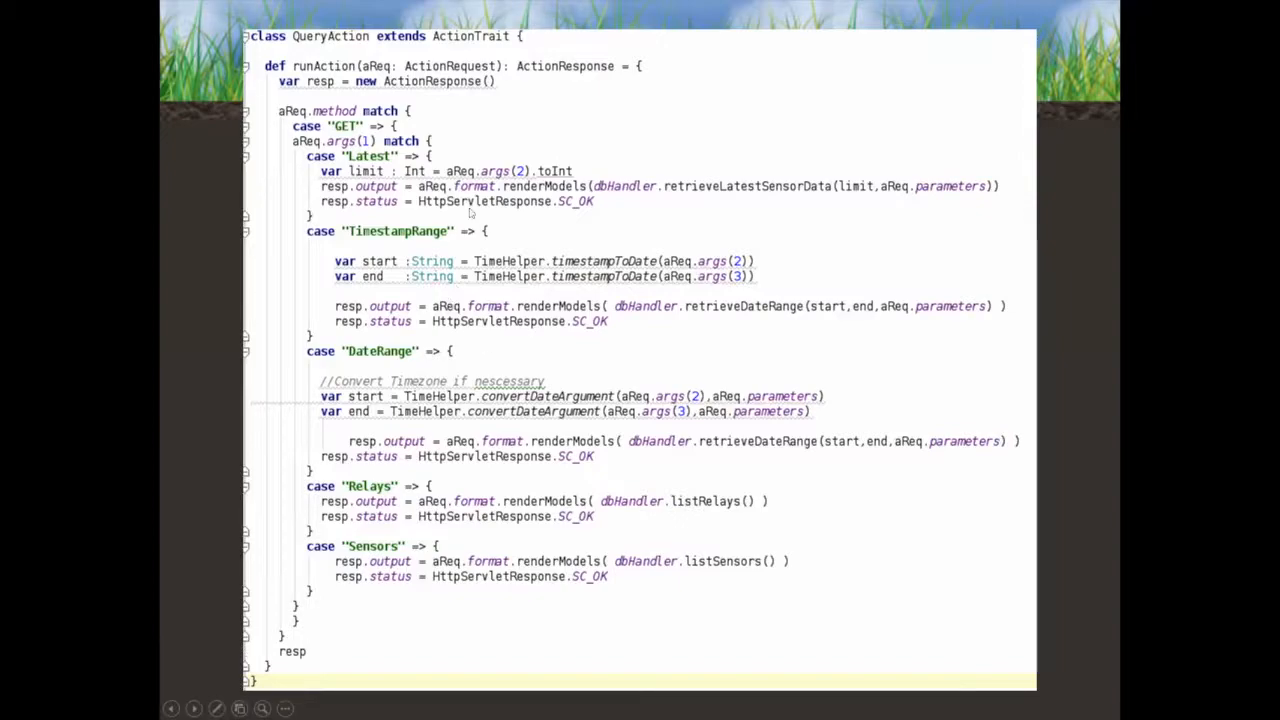
pyautogui.moveTo(610, 88)
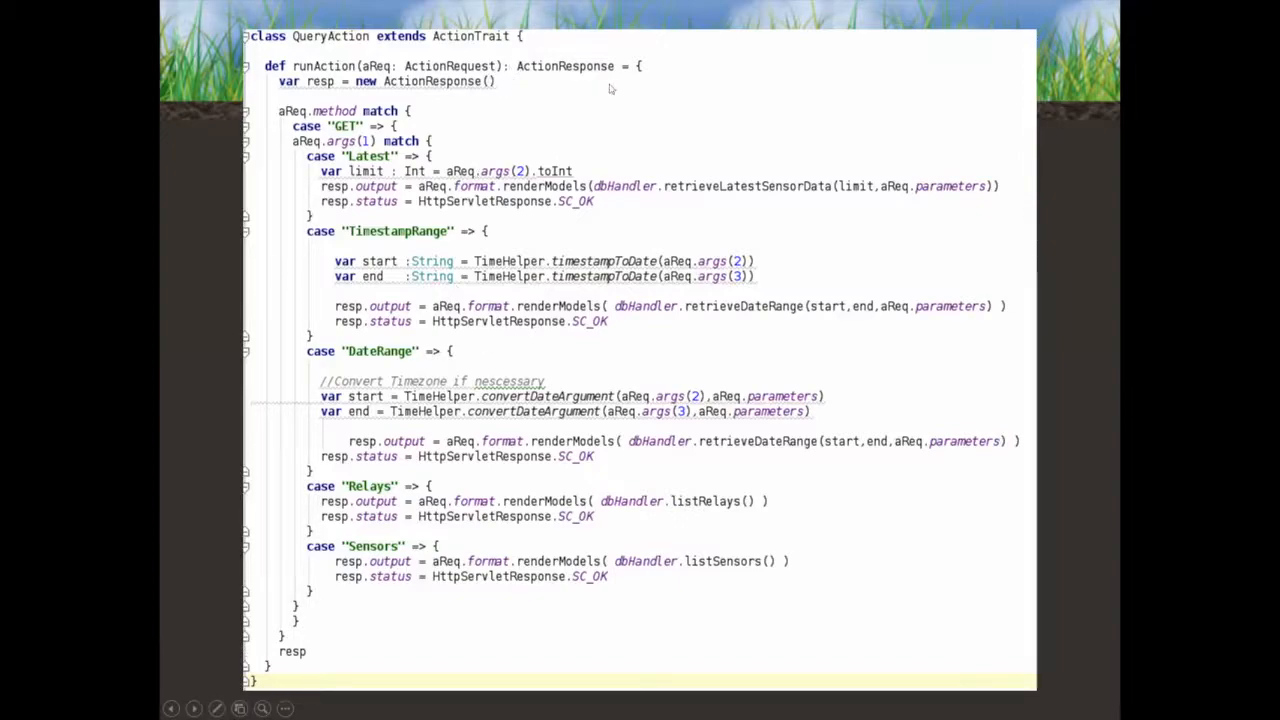